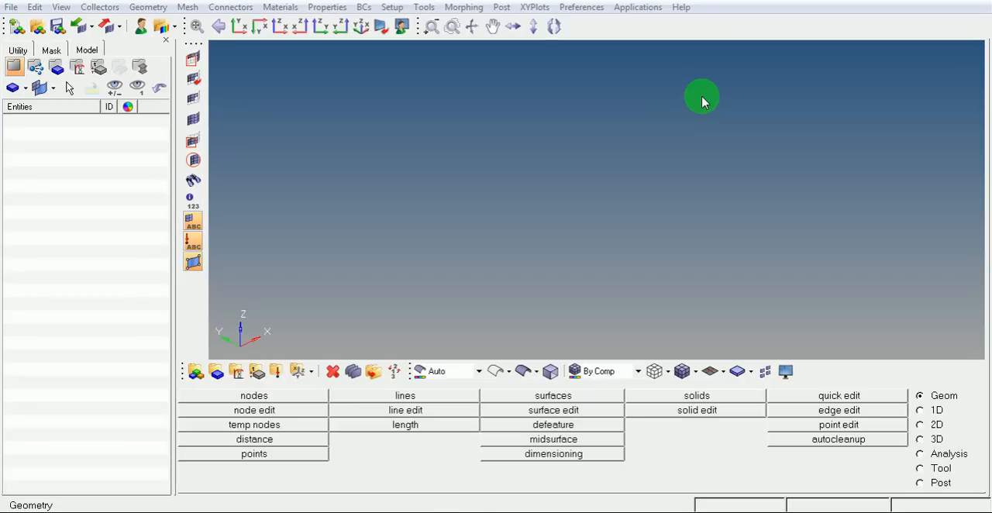
mouse_move(620, 186)
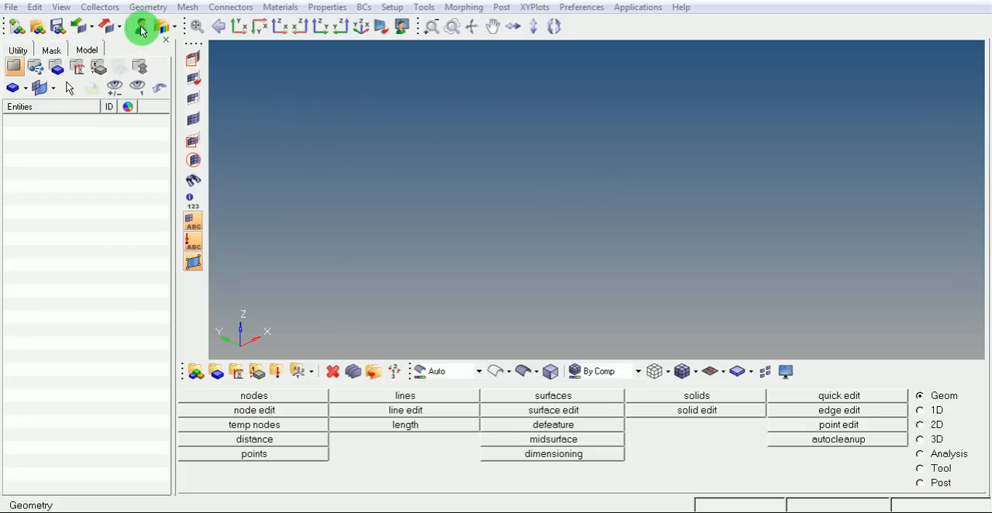
Step: Keep the Ansys interface as the HyperMesh user profile and confirm it
left_click(143, 26)
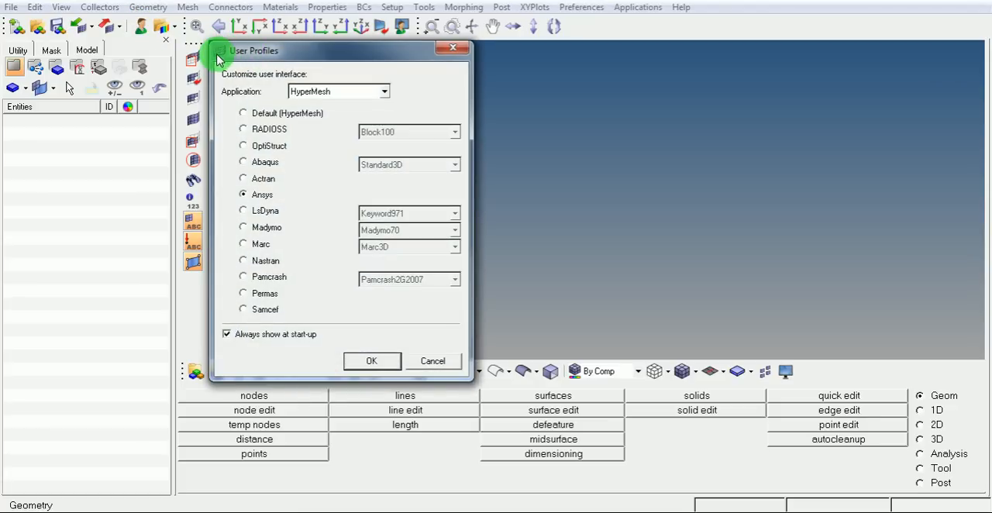
mouse_move(260, 56)
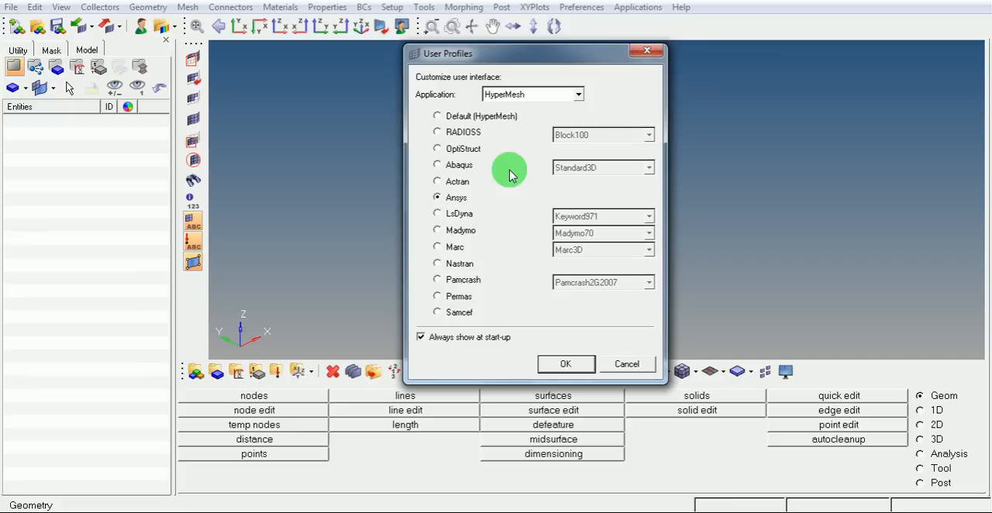
mouse_move(478, 203)
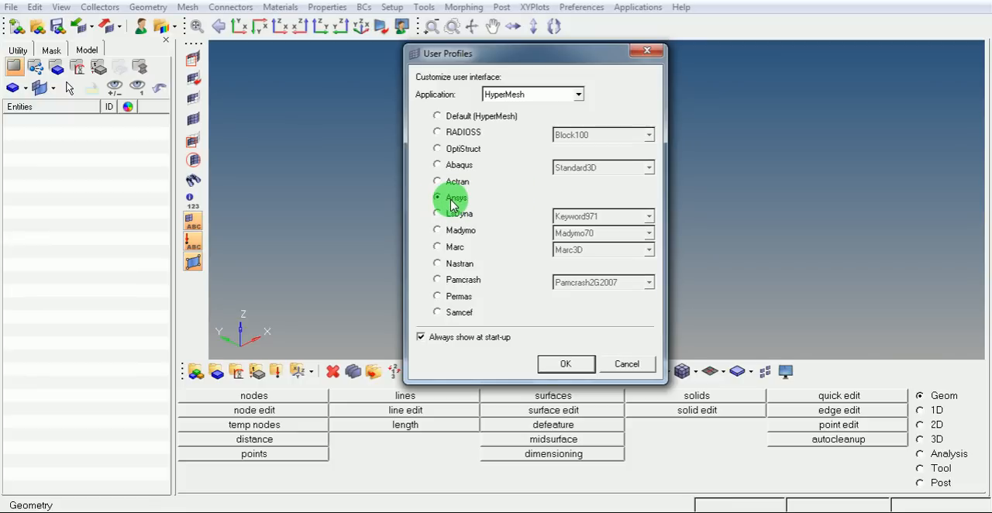
left_click(564, 363)
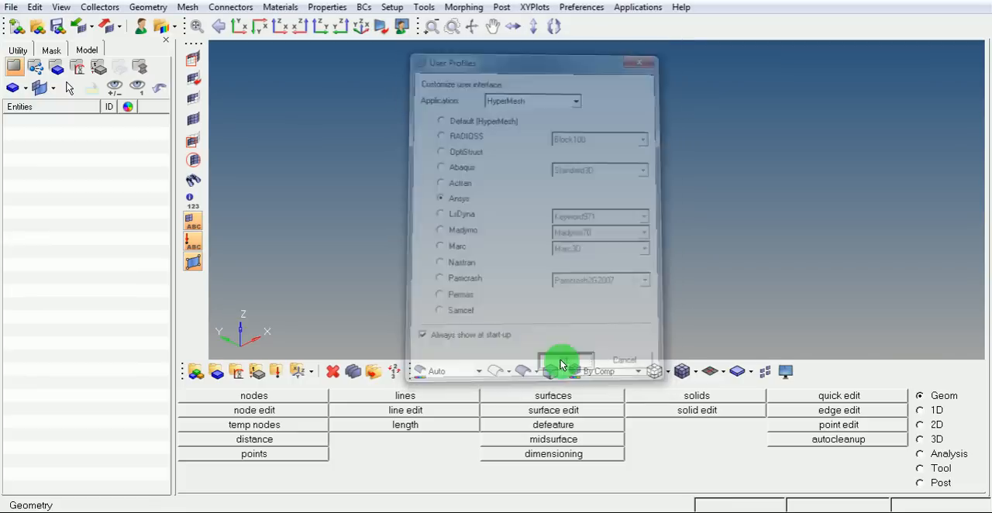
left_click(564, 360)
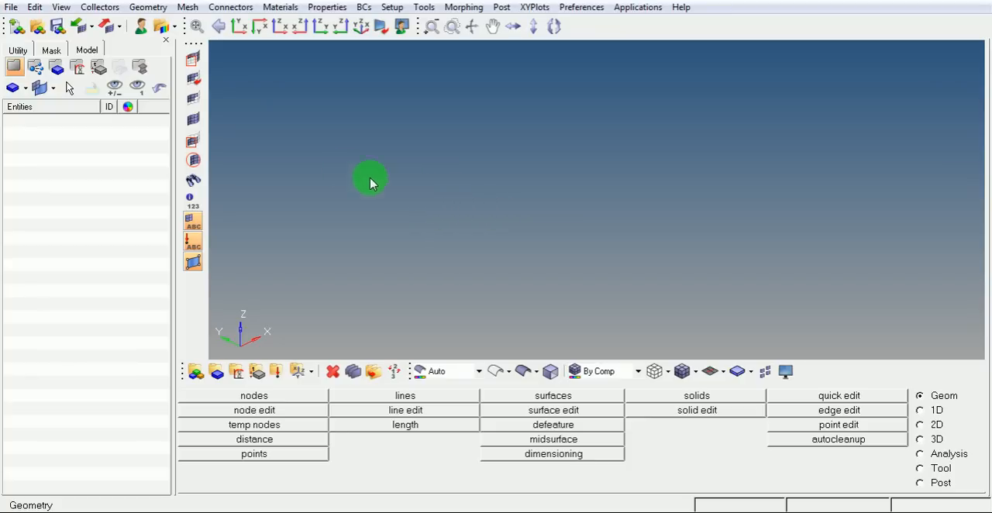
mouse_move(12, 6)
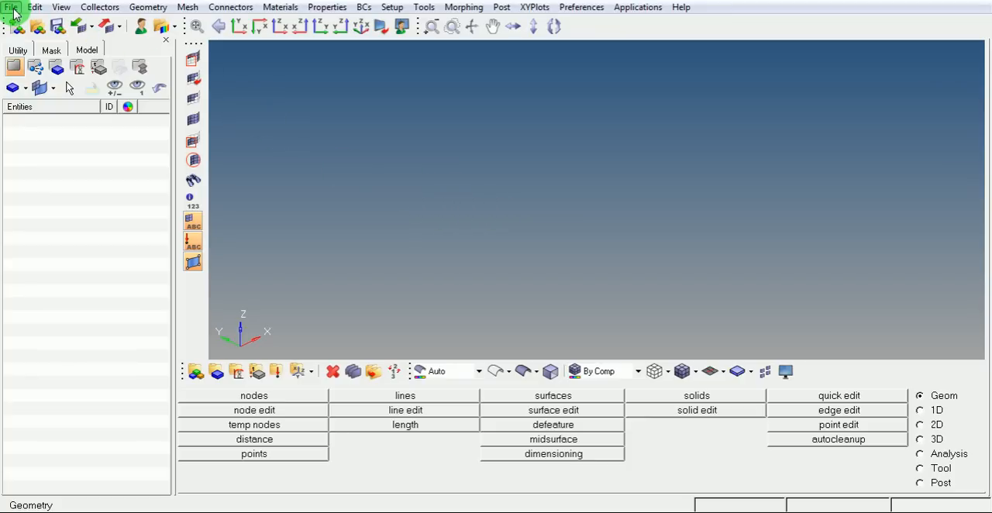
Step: Start a geometry import from the File menu and set the file type to IGES
left_click(13, 6)
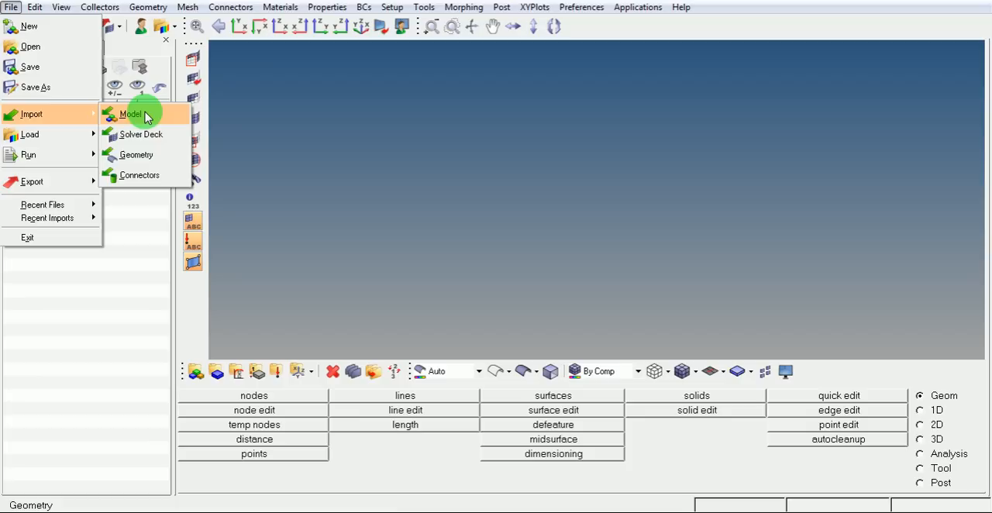
mouse_move(145, 155)
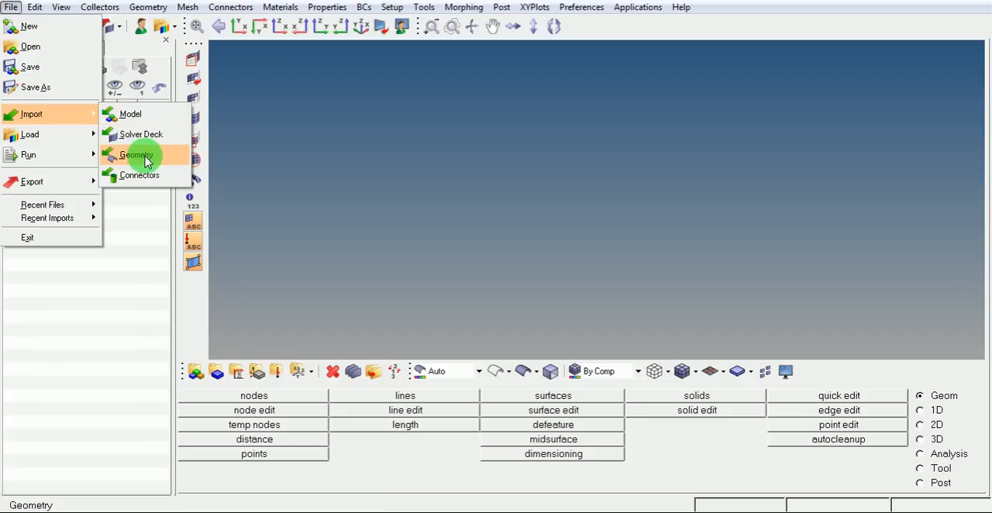
left_click(137, 155)
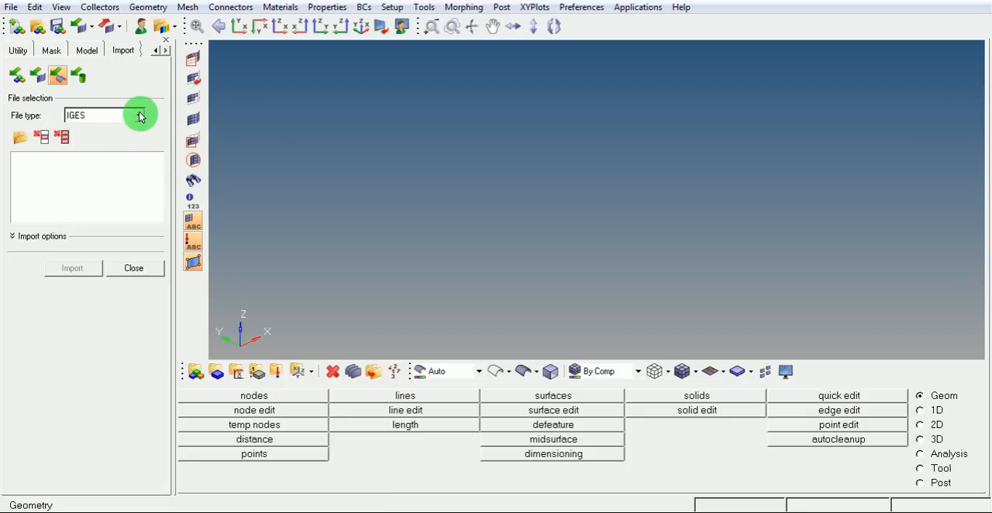
left_click(140, 115)
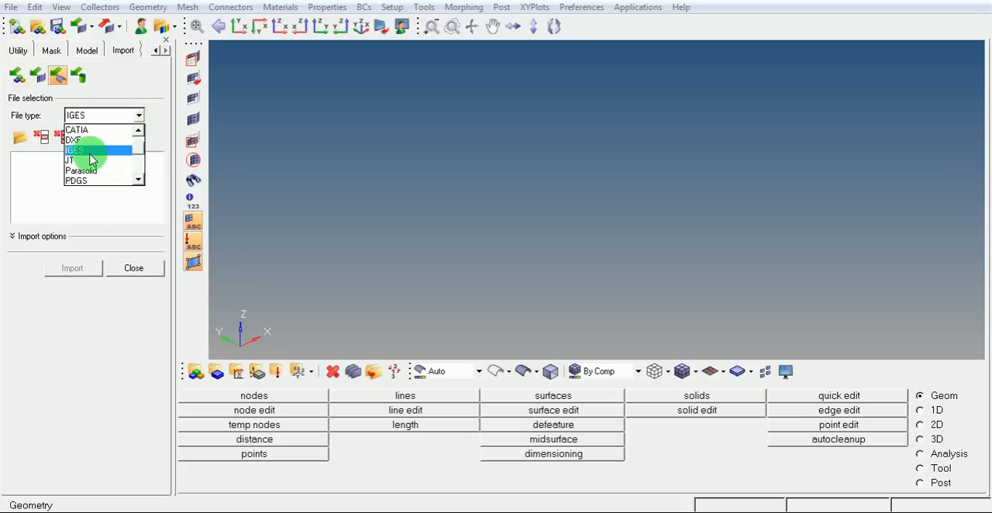
left_click(74, 149)
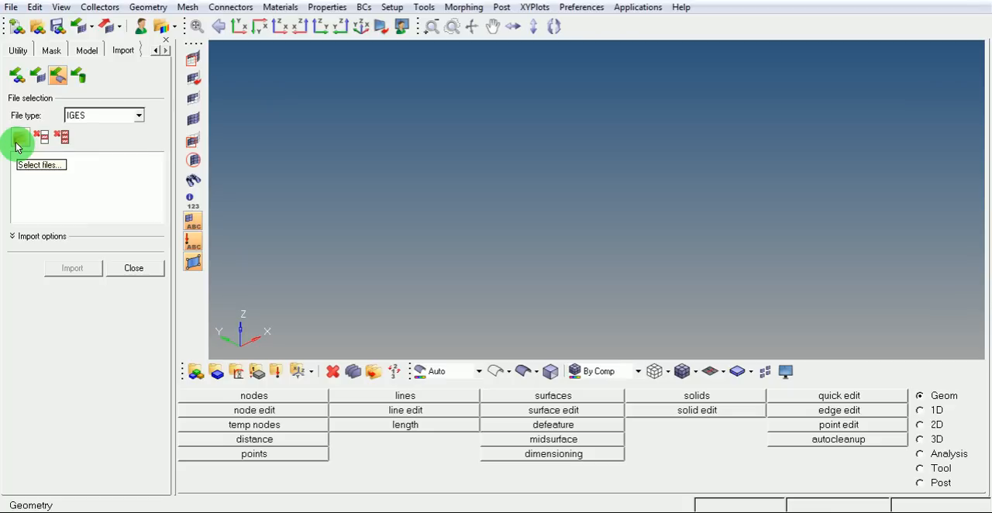
Step: Select D:\Formats\h.igs as the geometry file to import
left_click(19, 137)
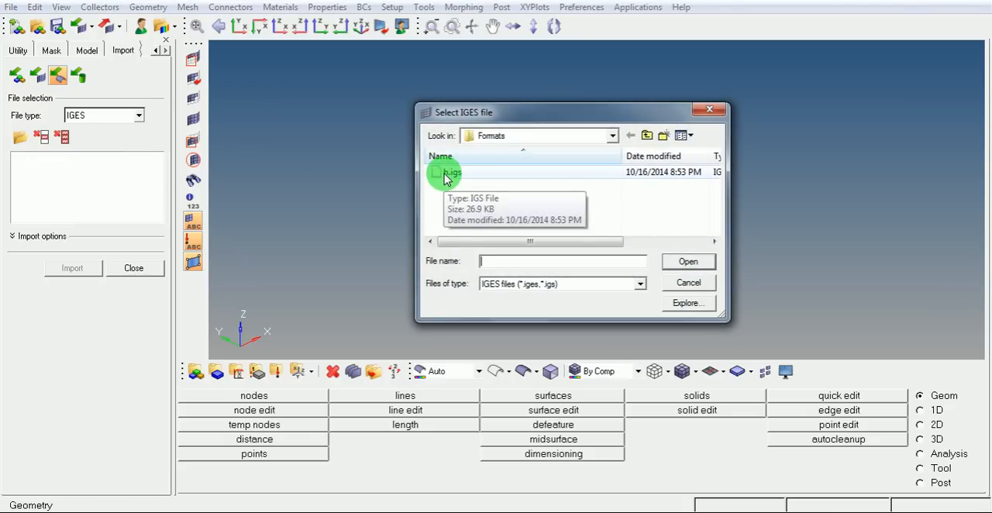
left_click(453, 172)
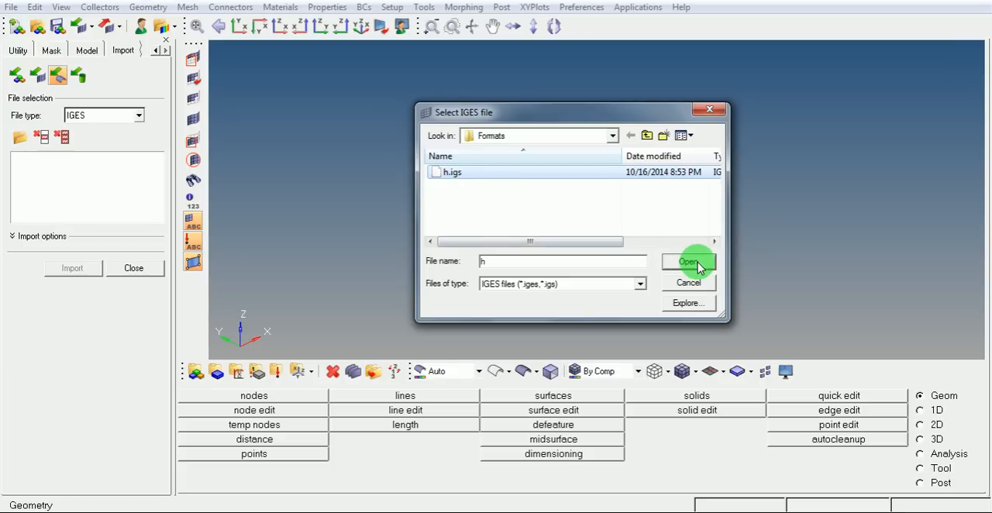
left_click(688, 262)
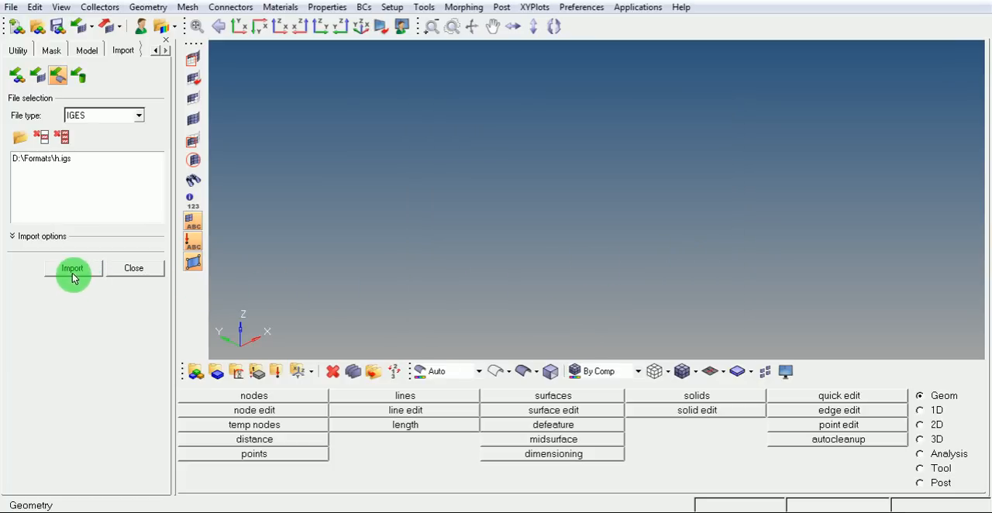
mouse_move(77, 269)
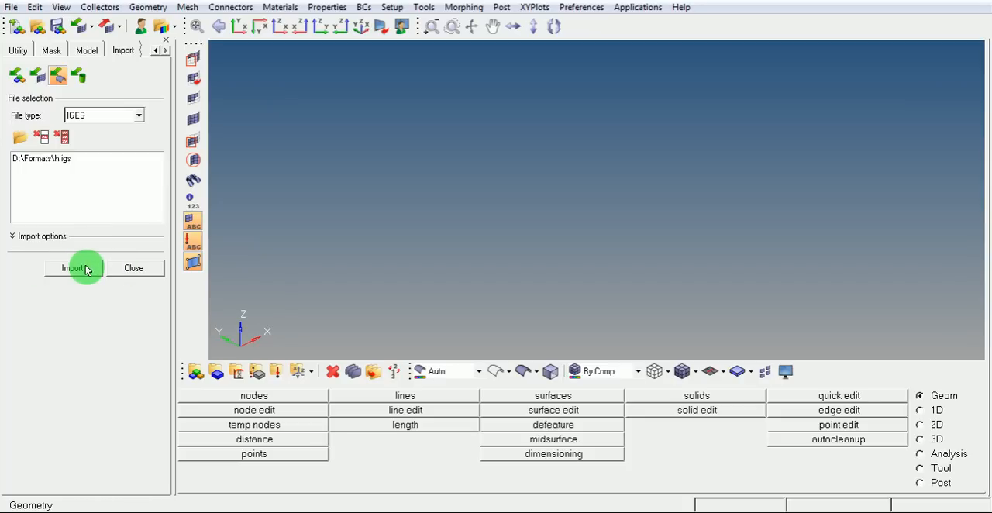
Step: Import h.igs so the plate with a central hole and four corner holes appears
left_click(74, 268)
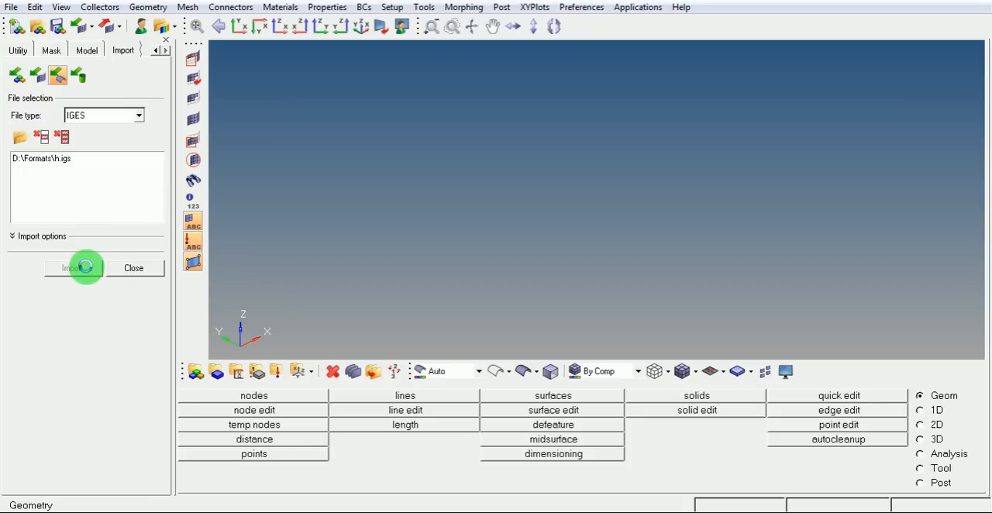
left_click(74, 268)
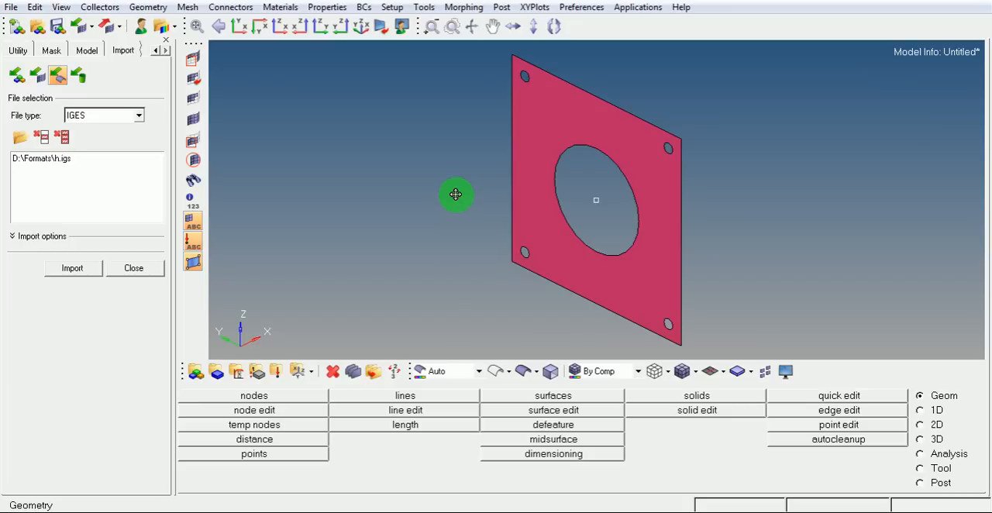
Step: Rotate the plate through flat and upright views to a skewed, nearly face-on angle
left_click_drag(456, 195, 614, 89)
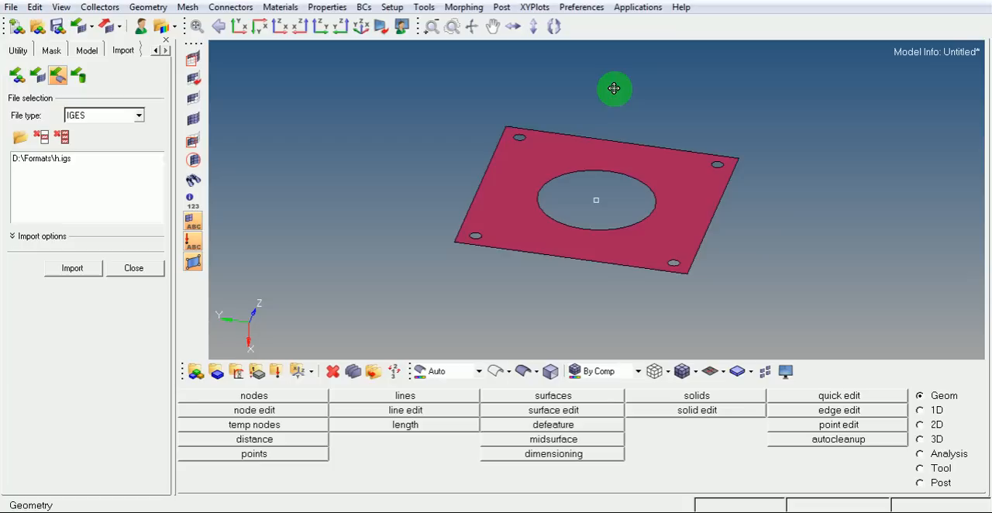
left_click_drag(614, 89, 440, 141)
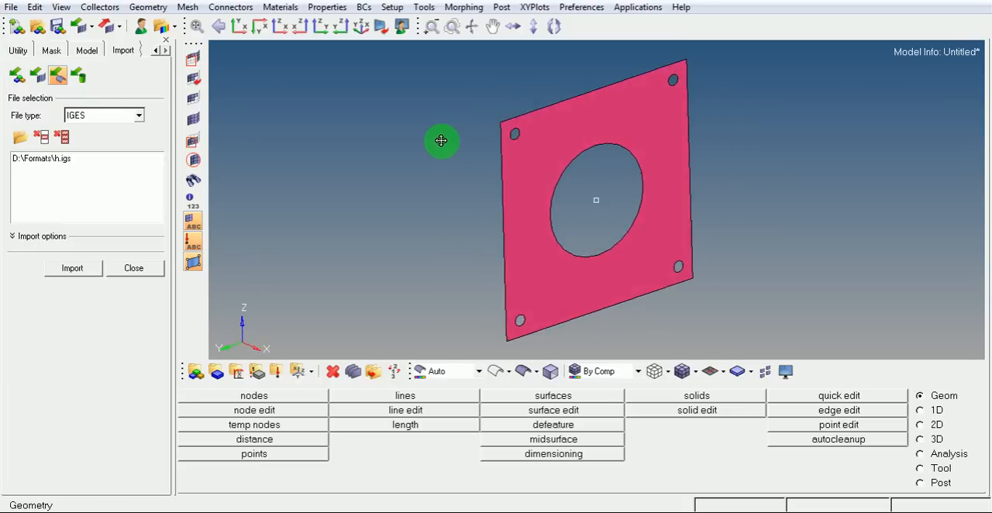
left_click_drag(441, 141, 635, 143)
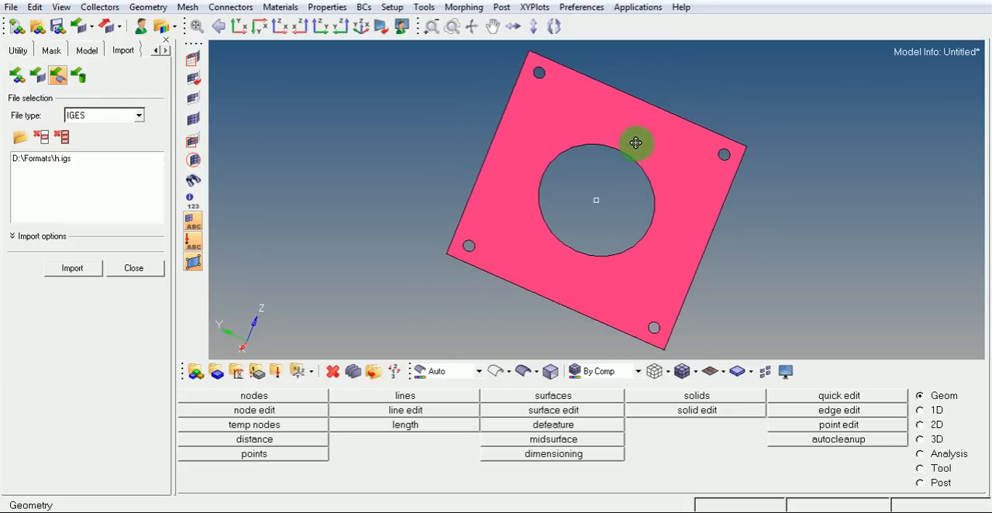
left_click_drag(636, 142, 565, 127)
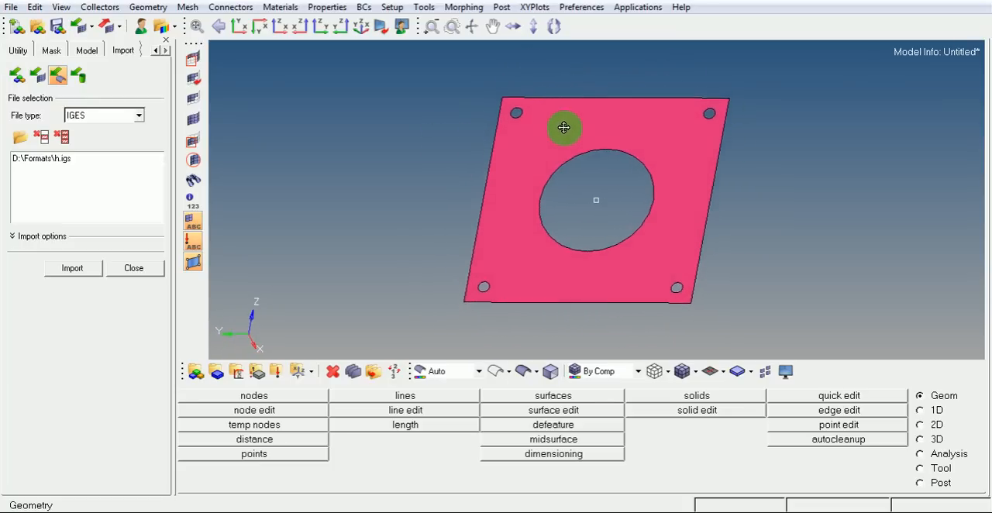
left_click_drag(564, 128, 496, 129)
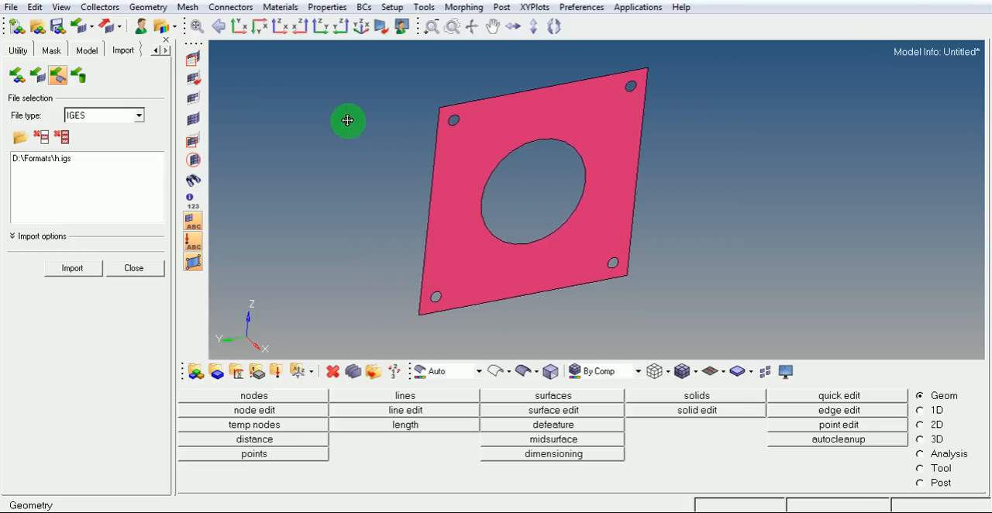
Step: Pan the plate right and back left, then tilt, spin and enlarge it in the view
left_click_drag(347, 121, 577, 135)
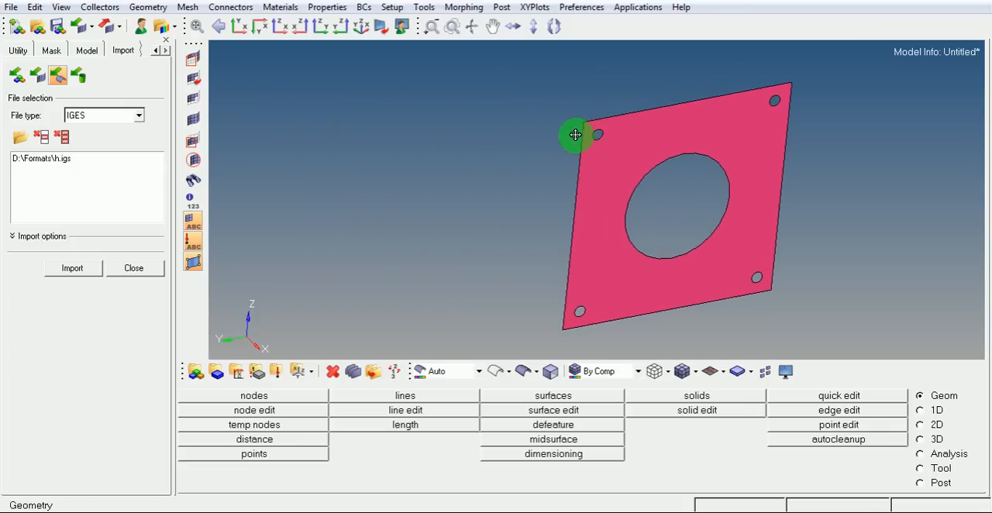
left_click_drag(577, 134, 442, 134)
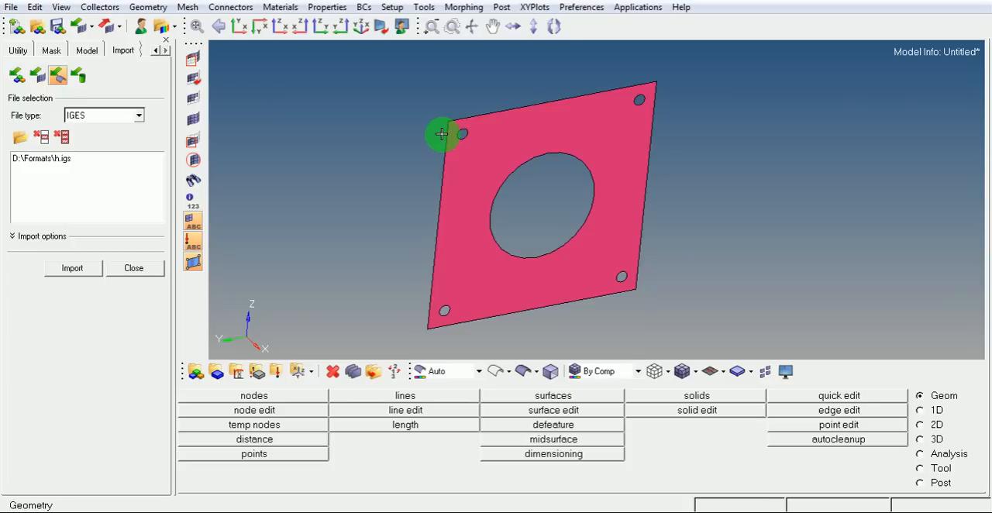
mouse_move(443, 135)
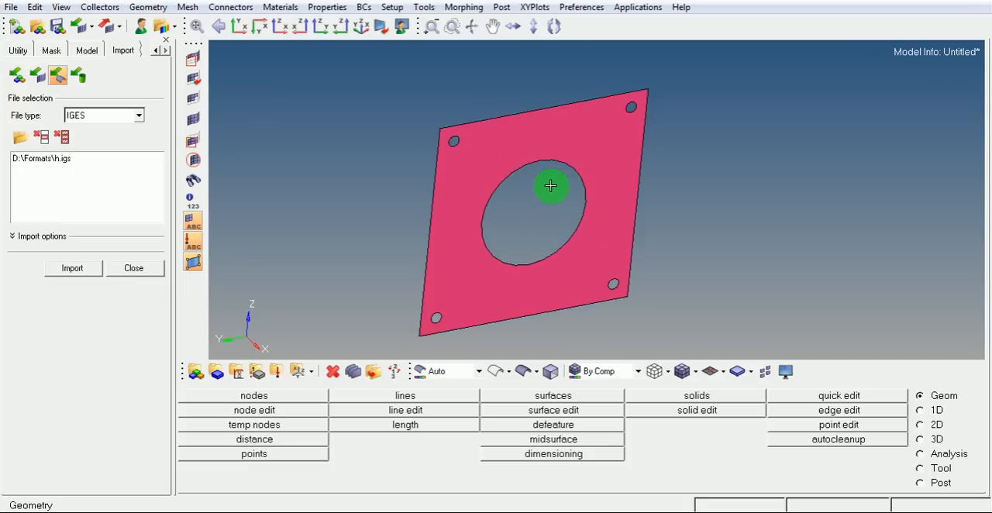
left_click_drag(552, 186, 500, 149)
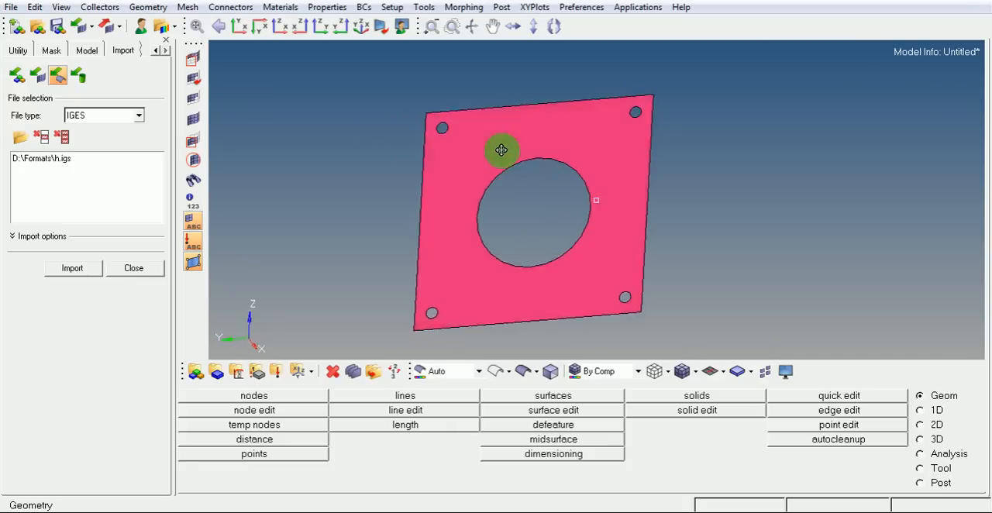
left_click_drag(503, 150, 524, 139)
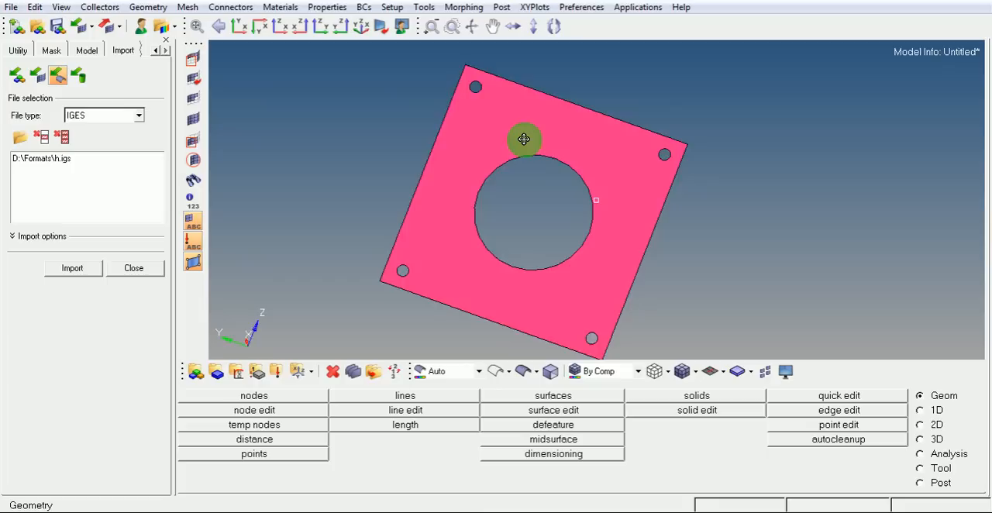